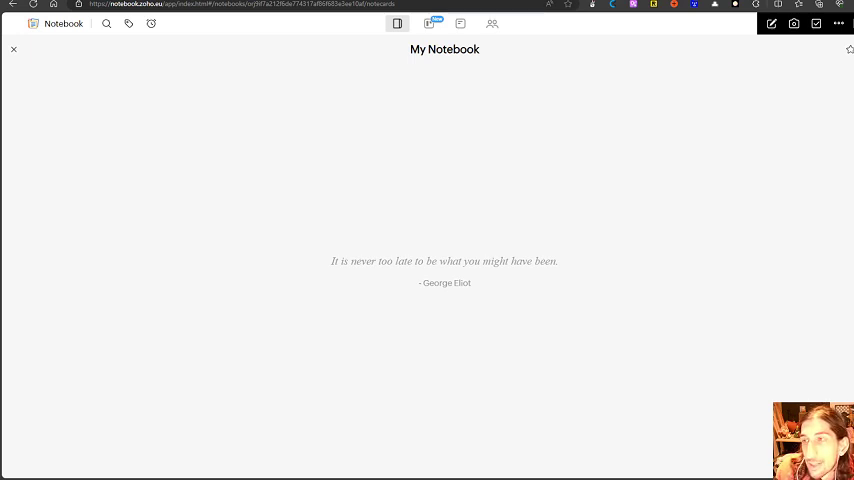
mouse_move(232, 388)
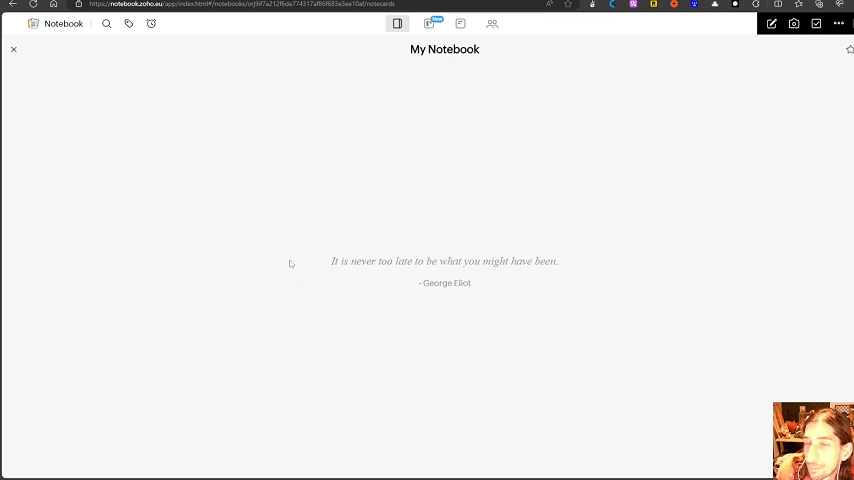
Return from the notebook to the notebooks list showing My Notebook
left_click(12, 48)
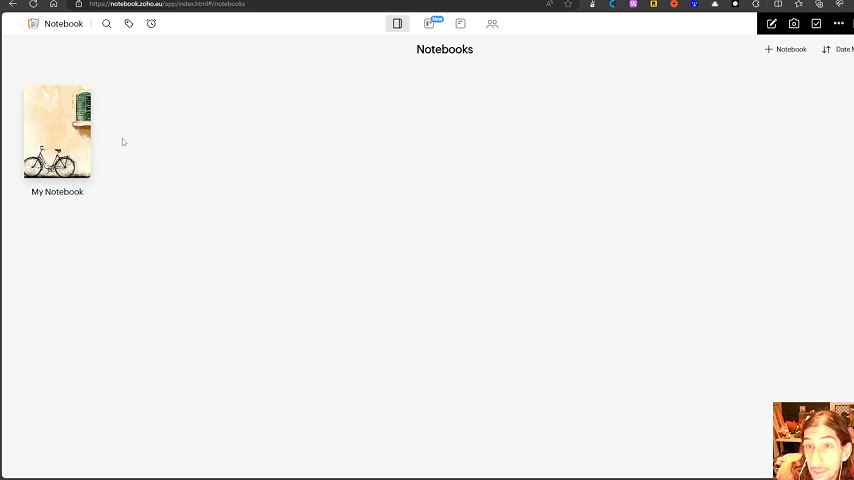
mouse_move(108, 136)
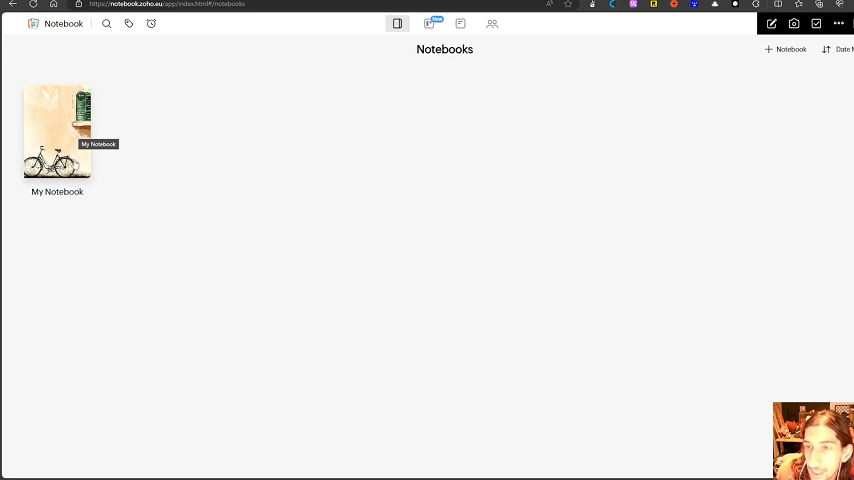
mouse_move(460, 148)
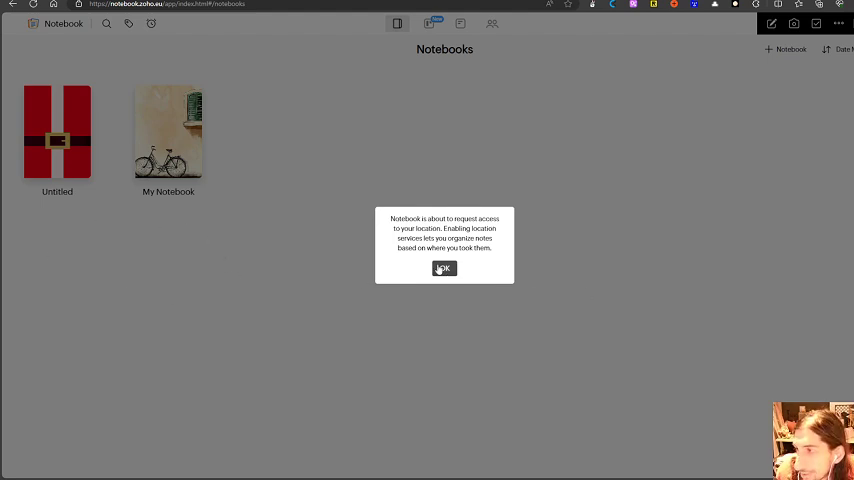
Dismiss the location message and name the new notebook 'Test for youtube'
left_click(444, 268)
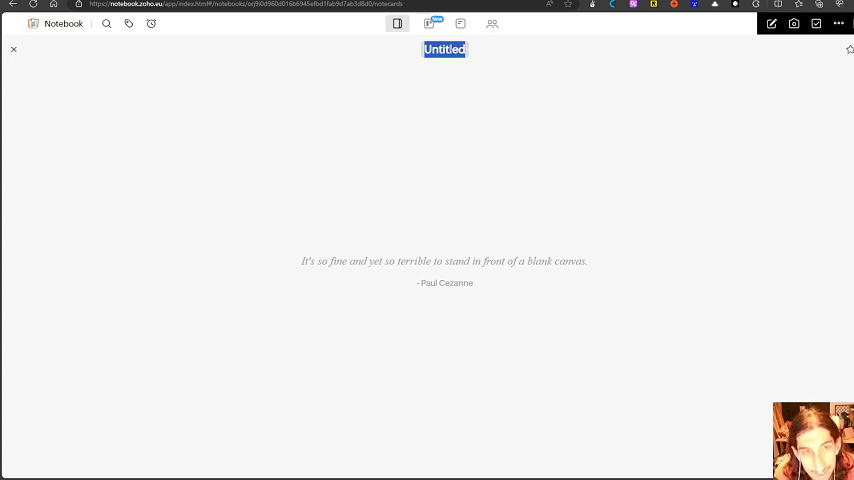
type("Test for y")
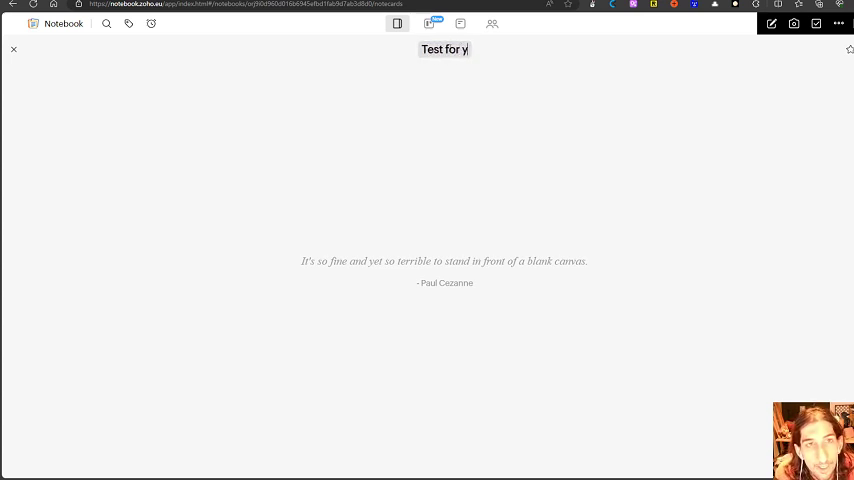
type("outube")
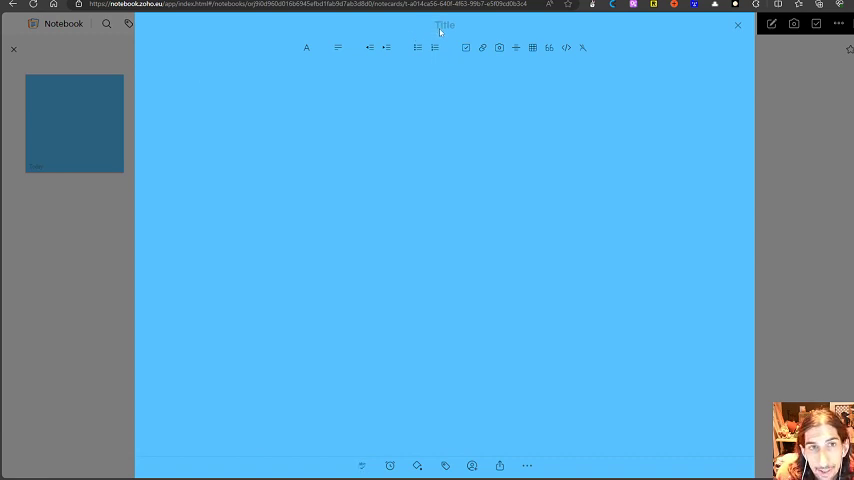
Title the card 'Test' and turn its body line into a checklist item
type("Test")
type("ht")
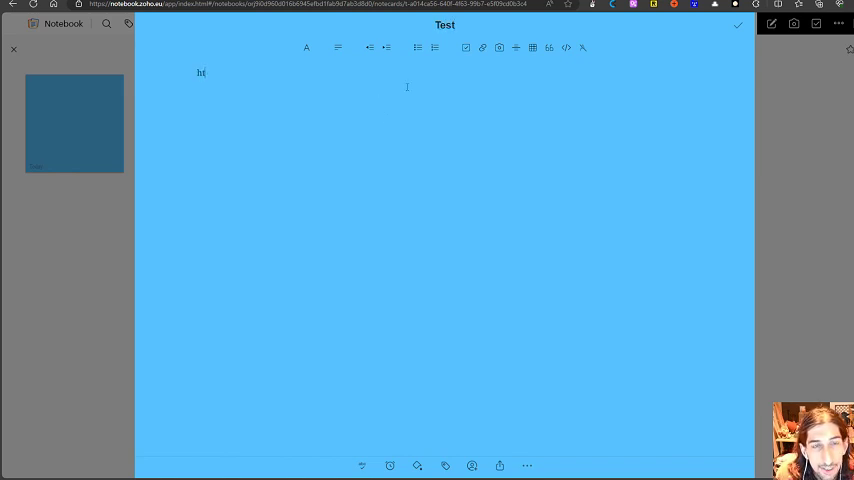
left_click(466, 48)
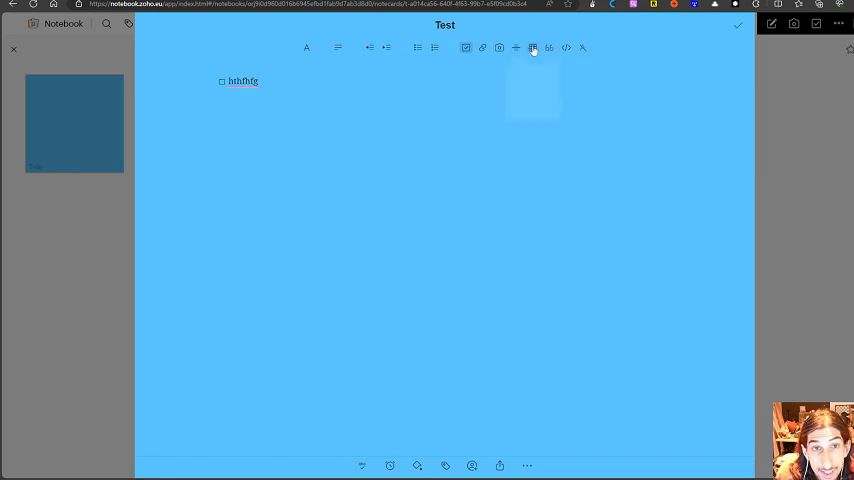
left_click(532, 48)
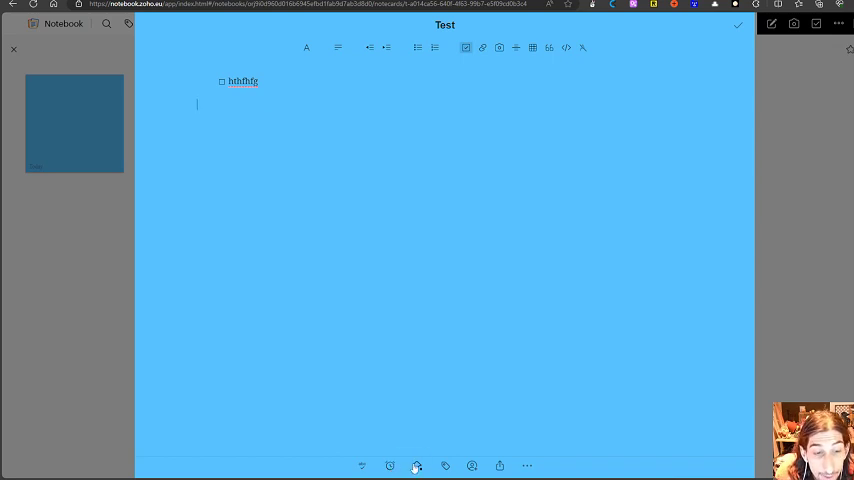
Give the Test card a light, near-white background colour from the colour picker
left_click(416, 464)
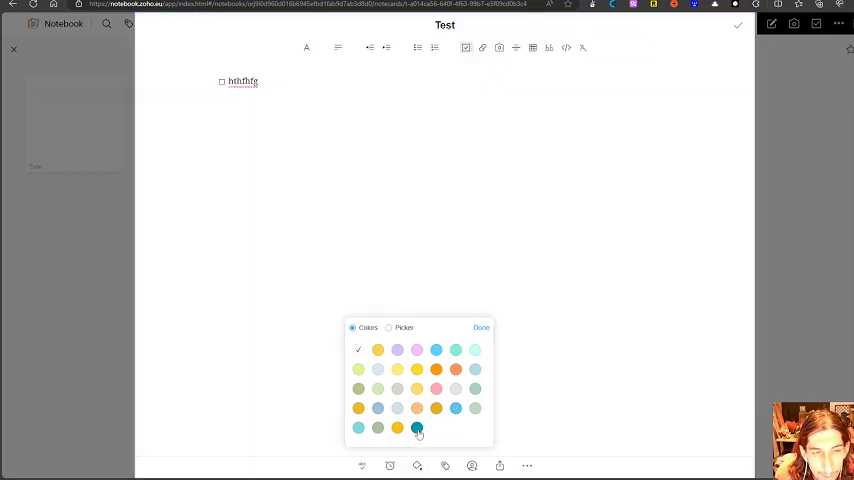
left_click(388, 328)
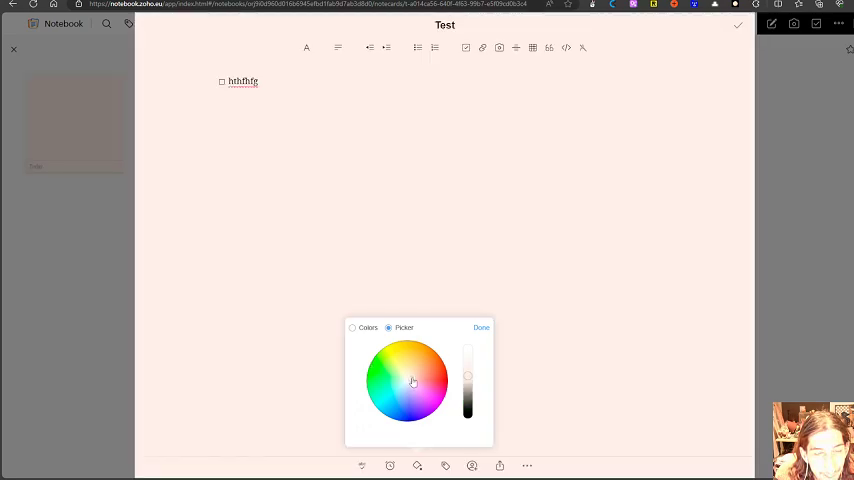
left_click(398, 376)
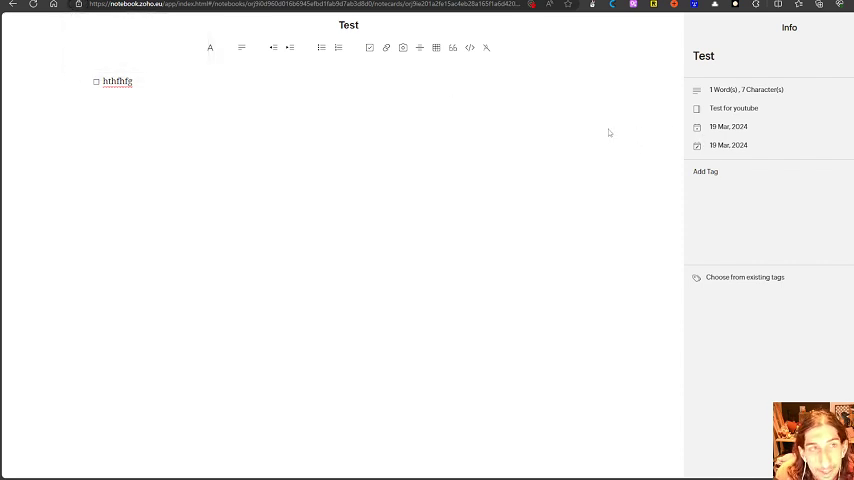
mouse_move(580, 192)
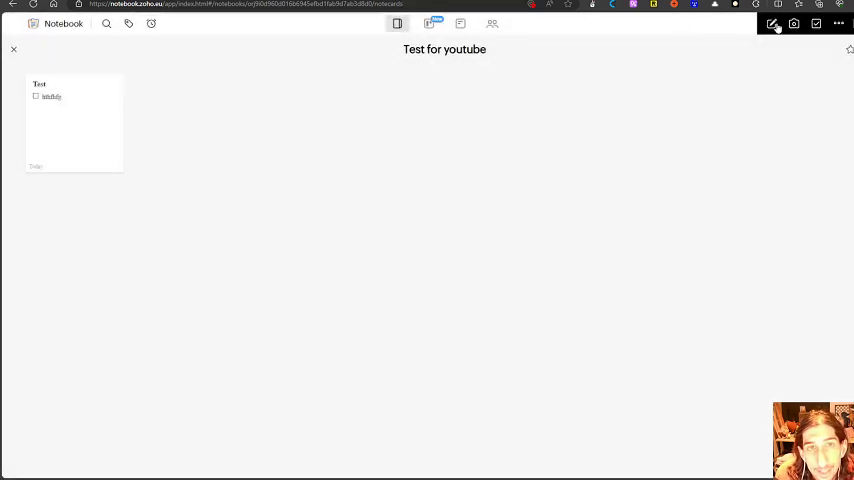
mouse_move(816, 24)
type("Take o")
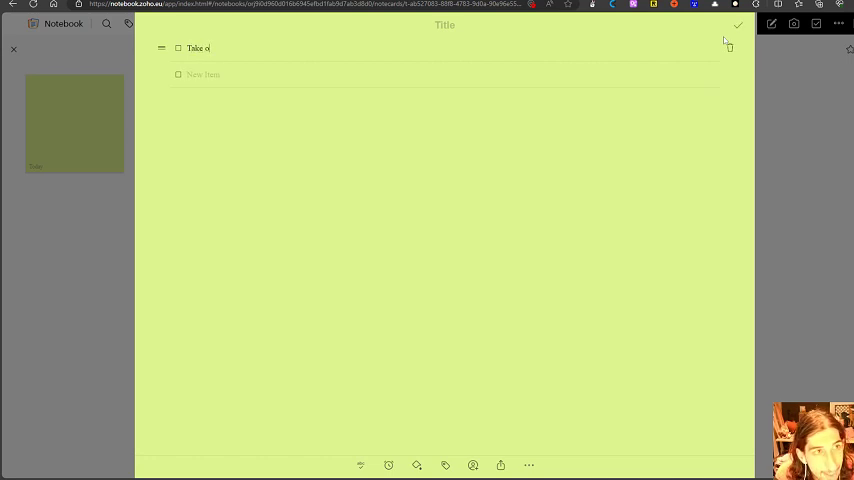
Title the new green checklist card 'Daily to dos 19.03.24'
type("ut trash")
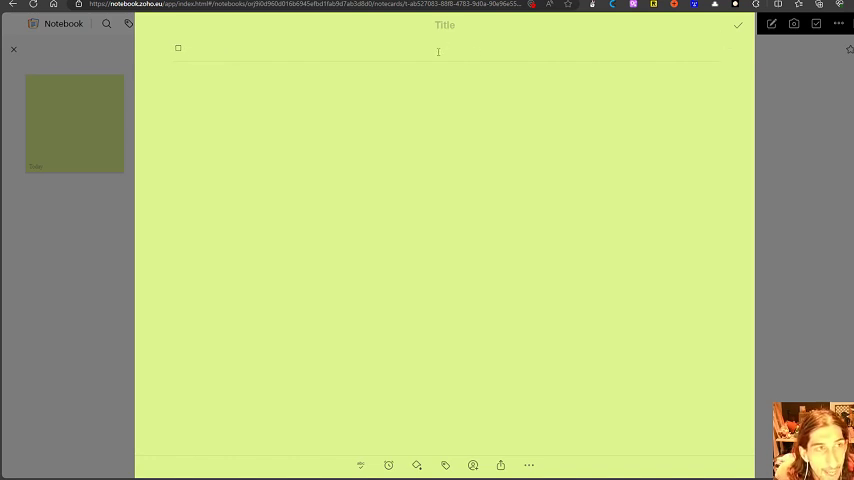
type("Daily")
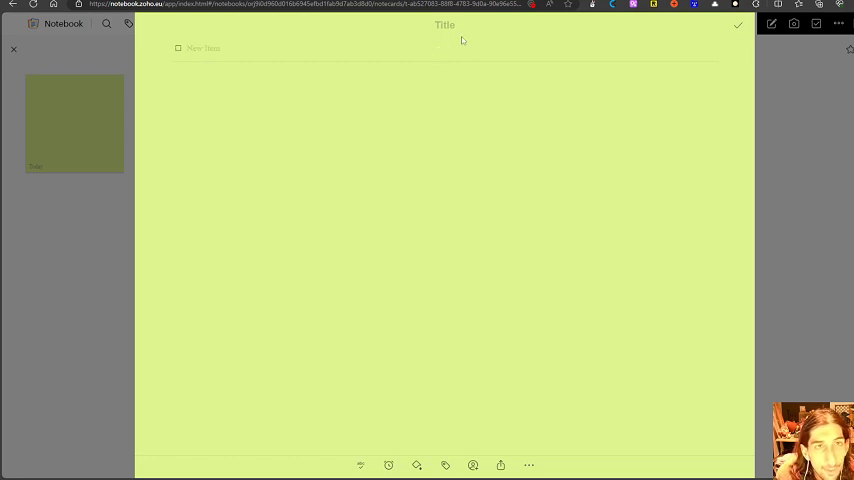
type("Daily to d")
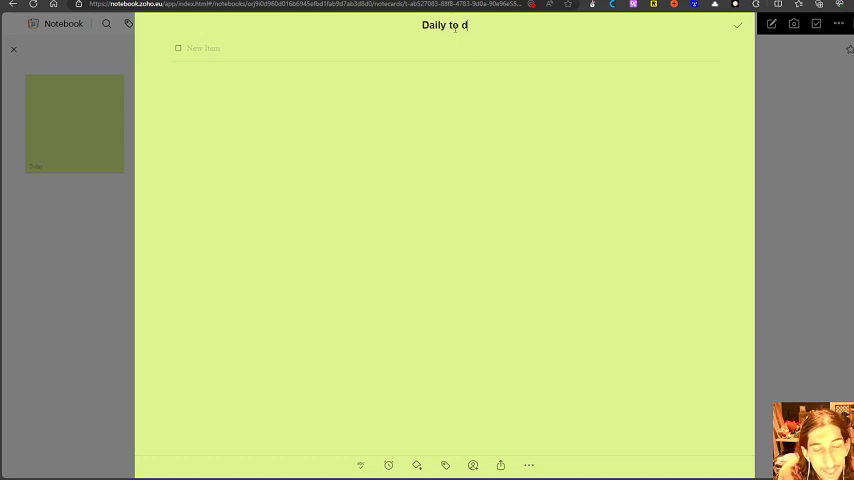
type("os 19.03.24")
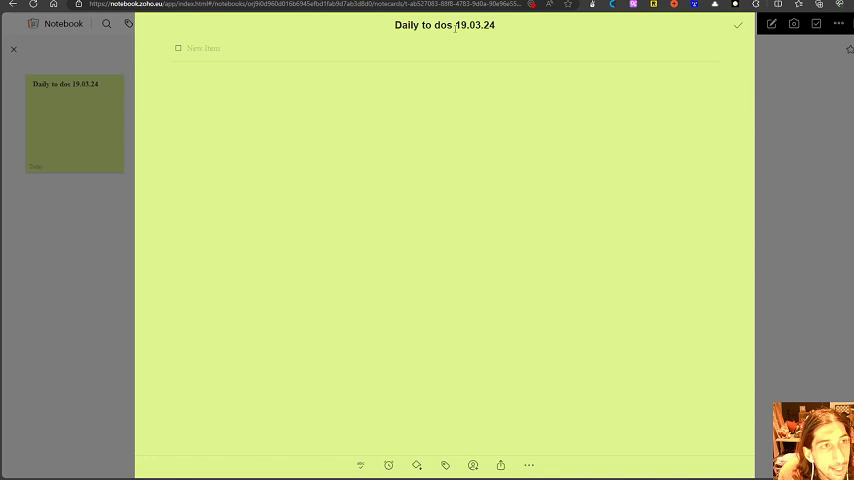
Add the to-dos Take out trash, Go for a walk and Exercise, and confirm the checklist
left_click(216, 48)
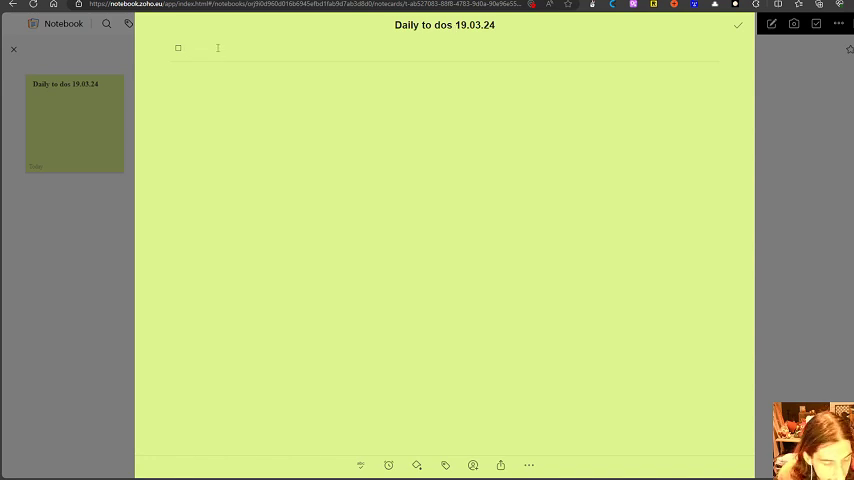
type("Take on")
type("G")
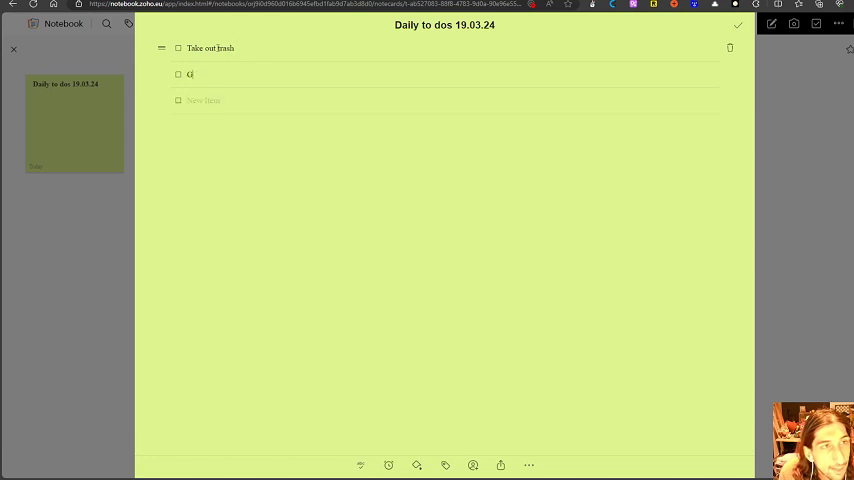
type("o for a walk")
left_click(446, 100)
type("Exe")
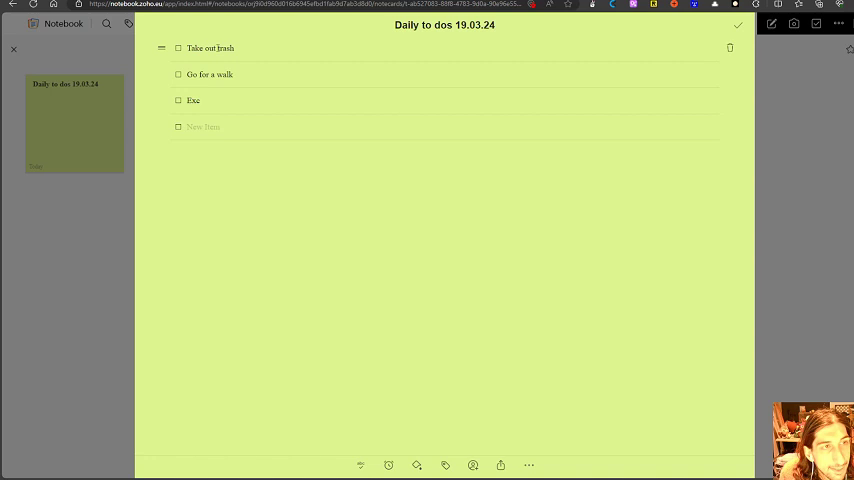
type("rcise")
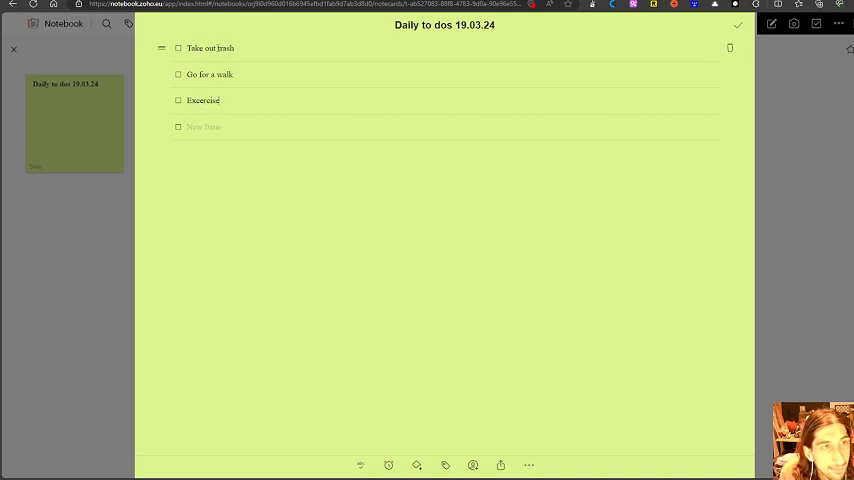
left_click(738, 24)
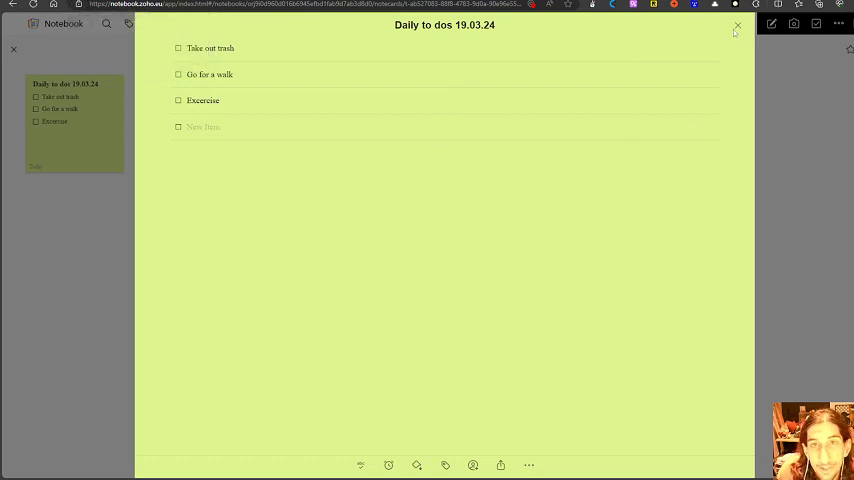
Leave the card and the notebook for the noteboards overview
left_click(736, 26)
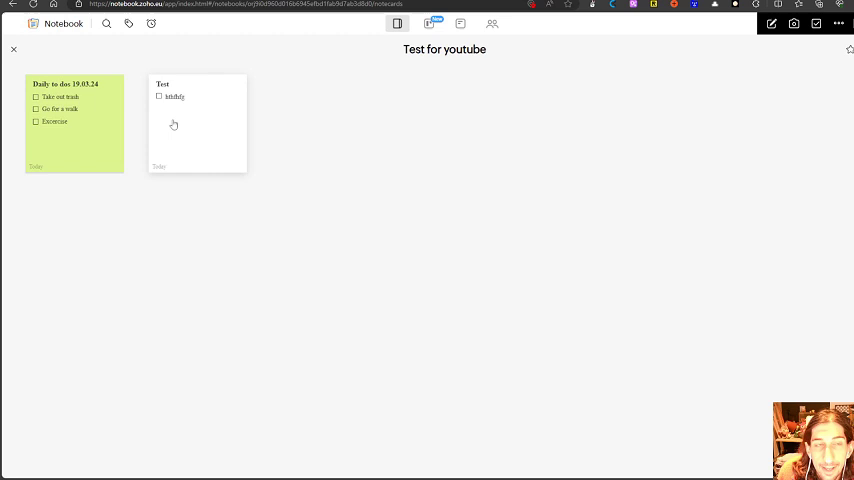
mouse_move(170, 112)
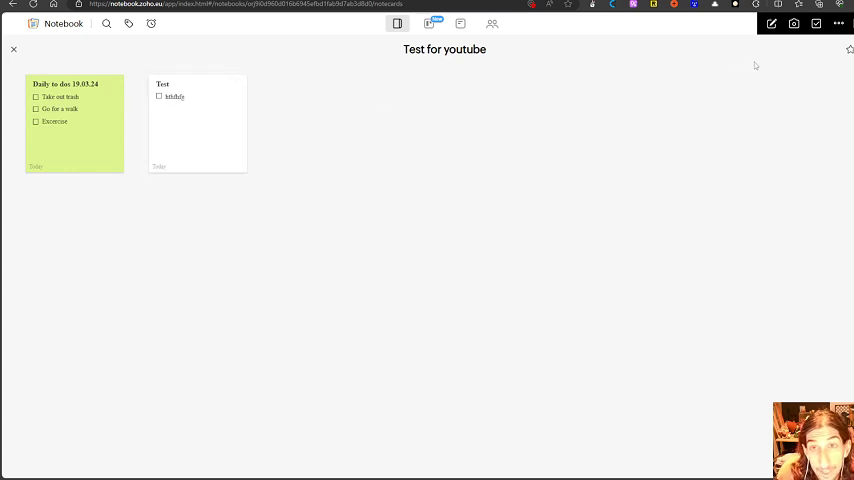
mouse_move(428, 24)
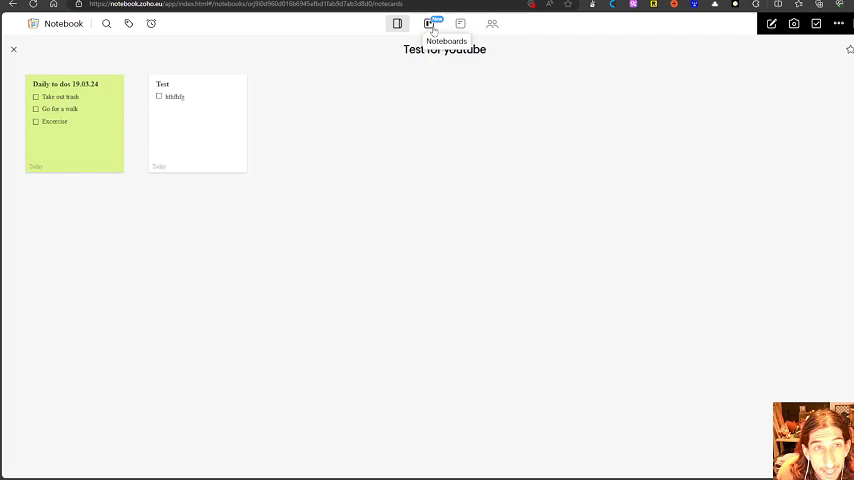
left_click(428, 24)
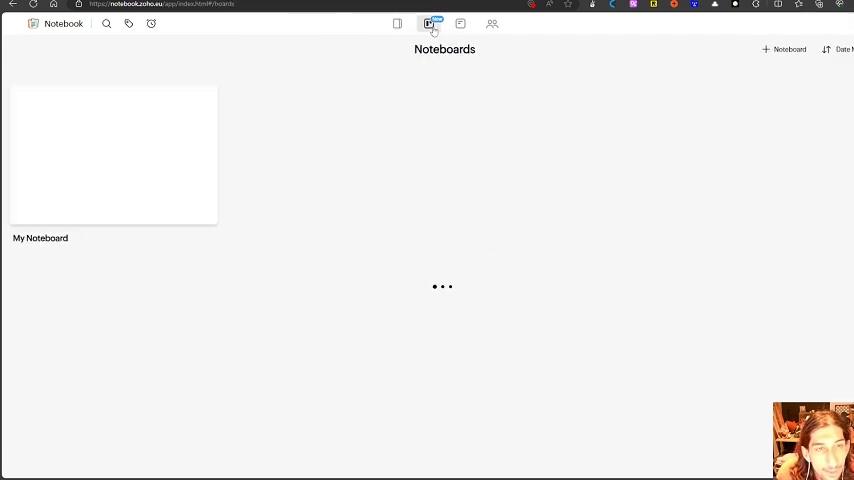
View the Daily to dos checklist from Recents in My Noteboard, then close it
left_click(112, 156)
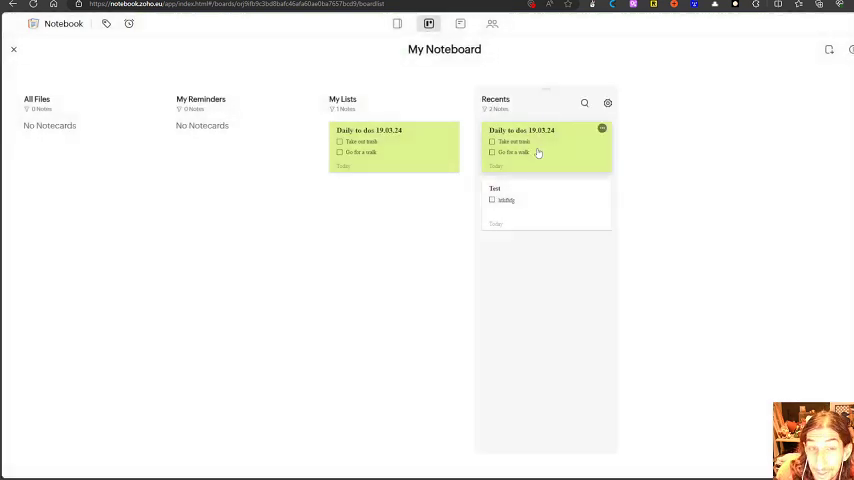
left_click(602, 128)
type("Exercise")
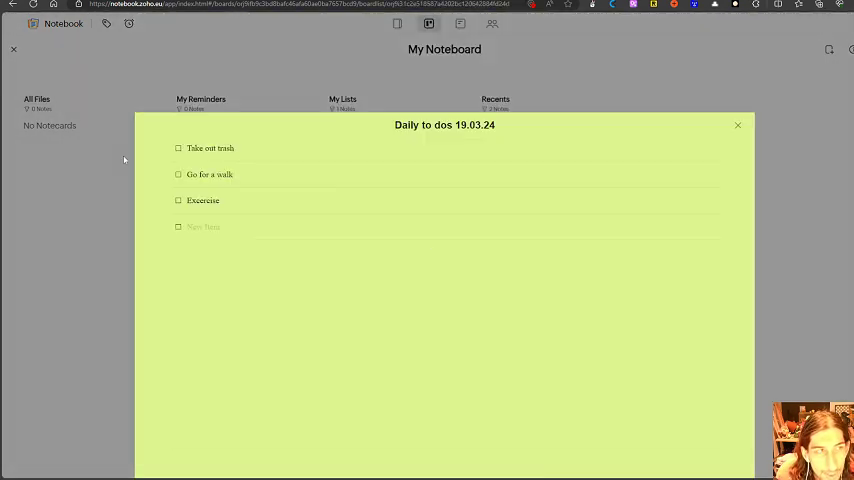
left_click(738, 124)
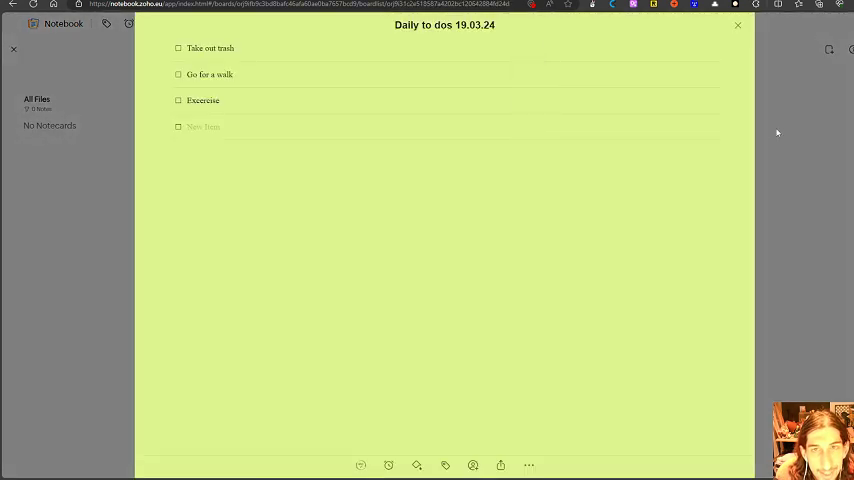
left_click(738, 24)
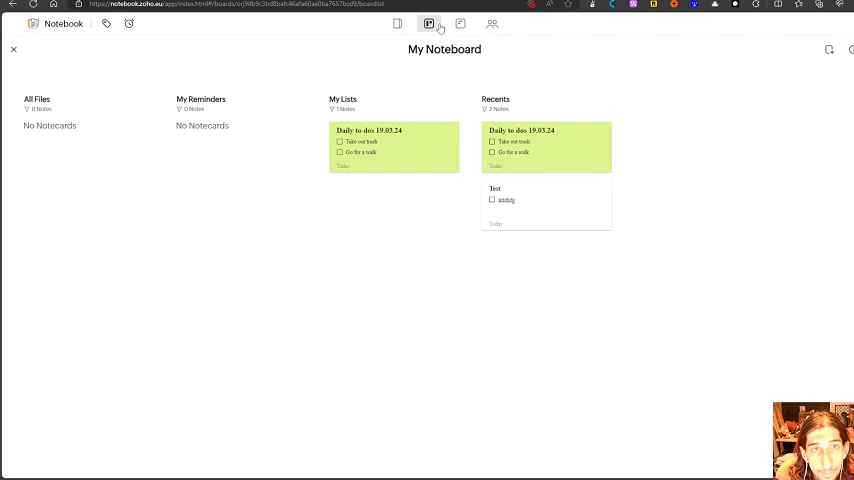
Check All Notes and Shared, then start deleting the Test for youtube notebook from the list
left_click(460, 24)
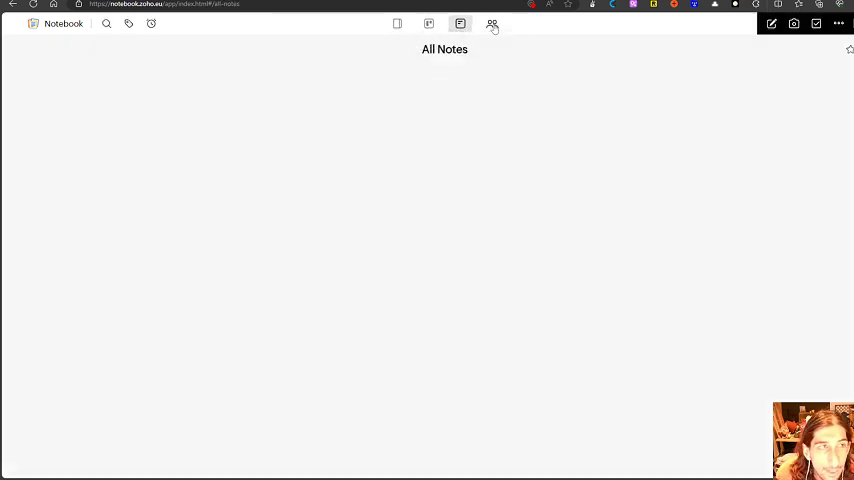
left_click(152, 24)
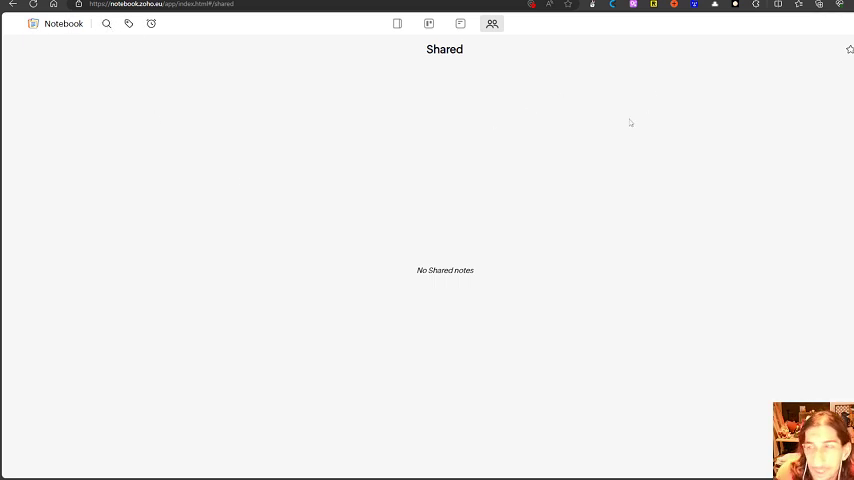
mouse_move(396, 24)
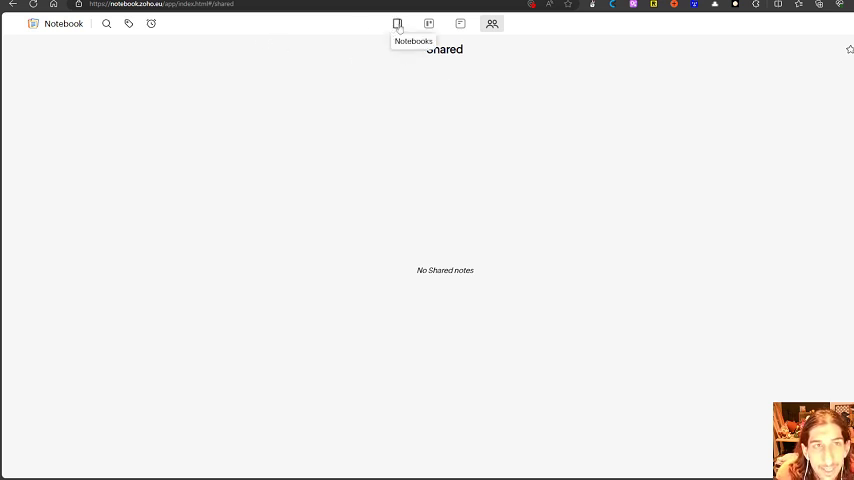
left_click(396, 24)
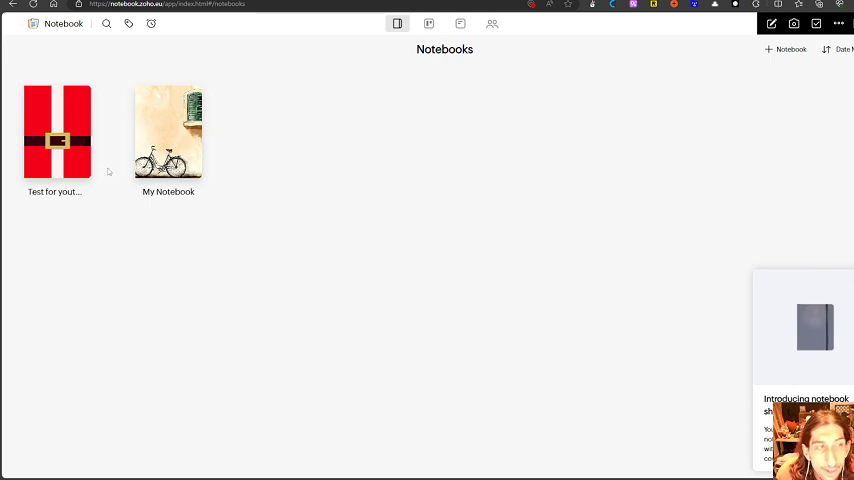
right_click(58, 132)
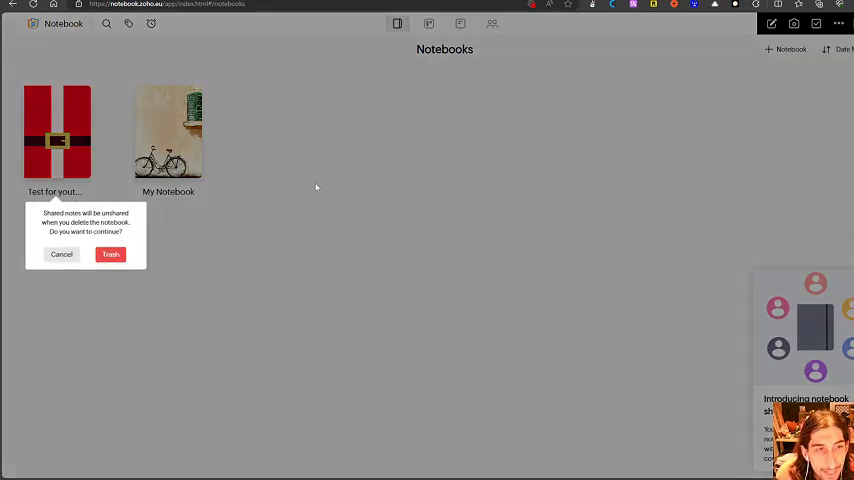
Confirm the notebook deletion and view Pro at €1.99 monthly on the pricing page
left_click(110, 254)
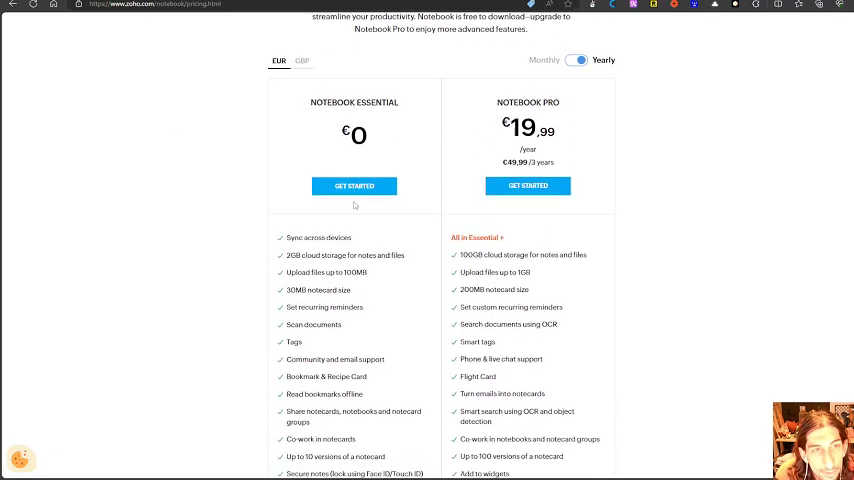
scroll("up", 3)
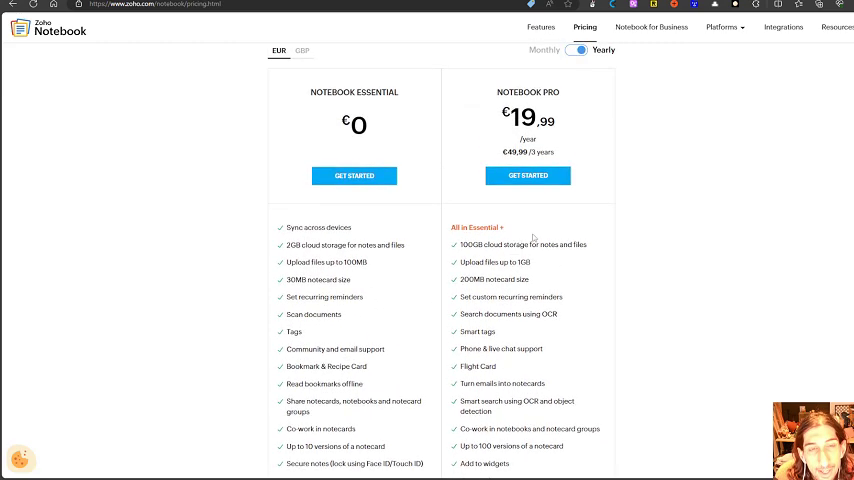
scroll("up", 3)
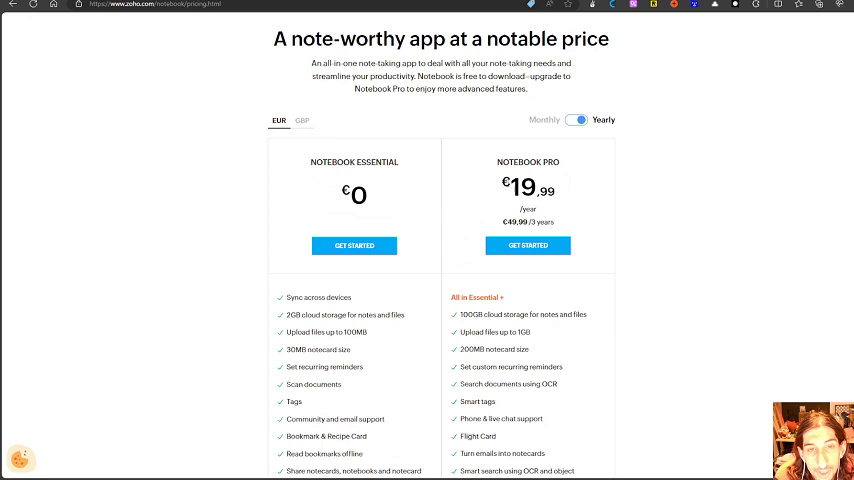
mouse_move(568, 208)
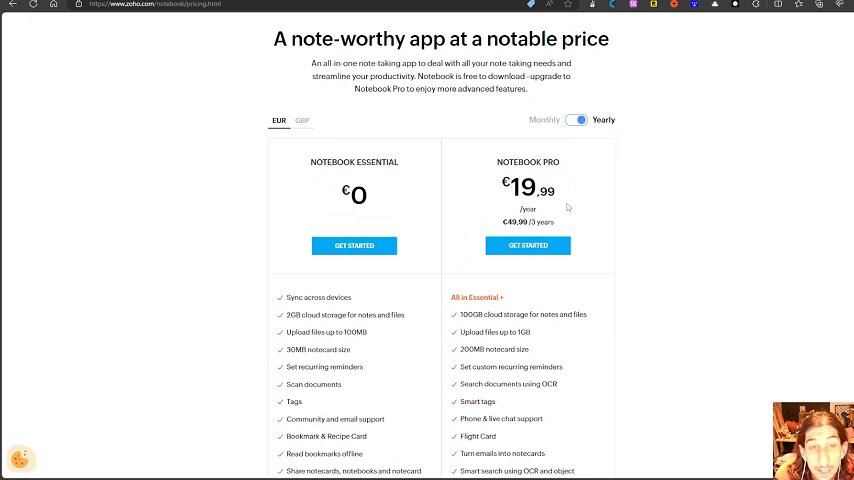
mouse_move(550, 220)
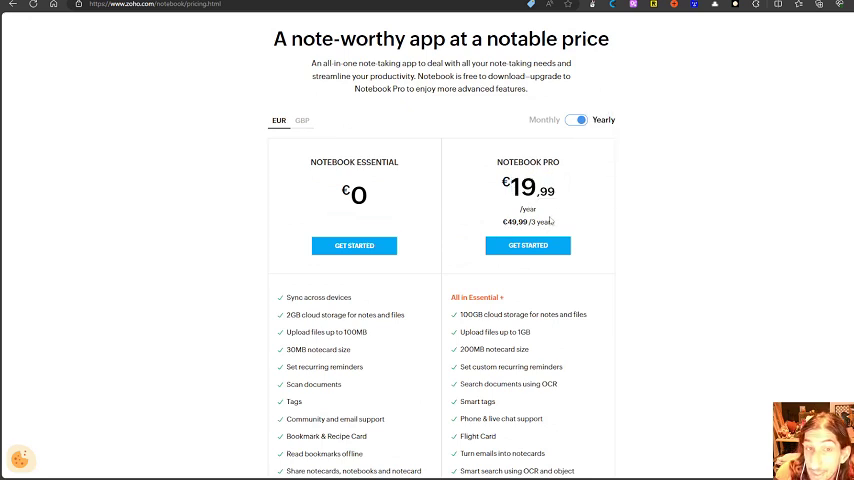
left_click(576, 120)
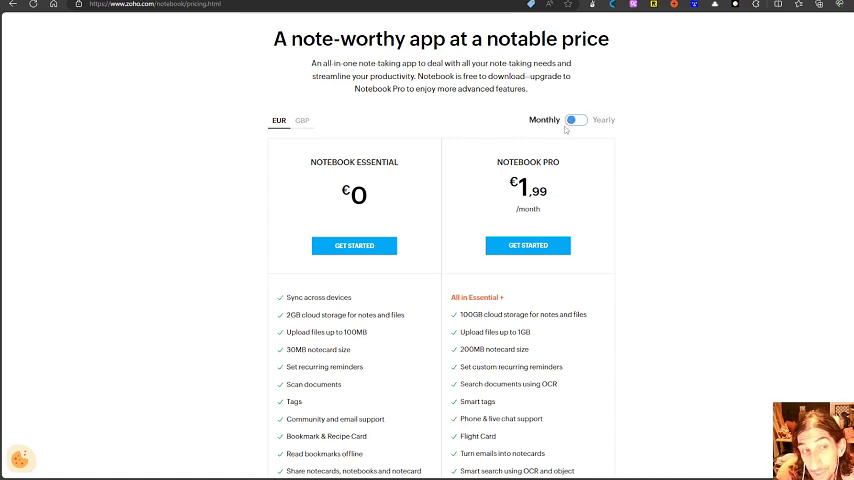
Review both feature lists at Pro's yearly €19.99 rate, then return to €1.99 monthly
left_click(576, 120)
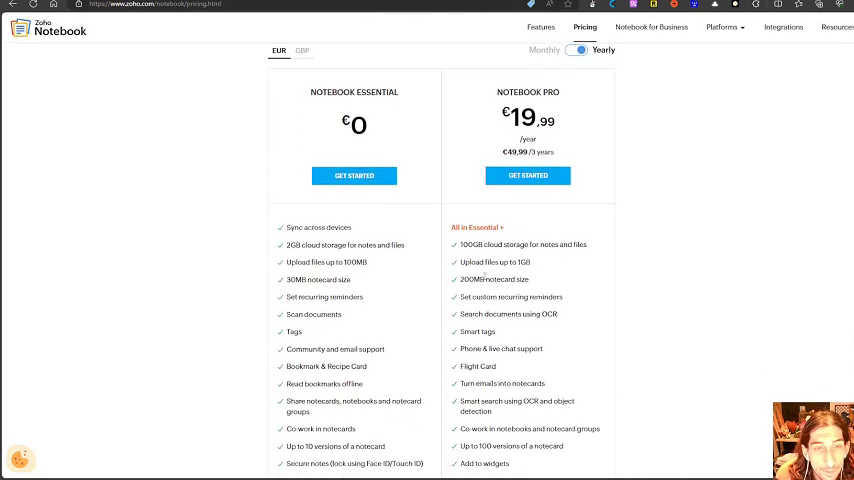
scroll("down", 3)
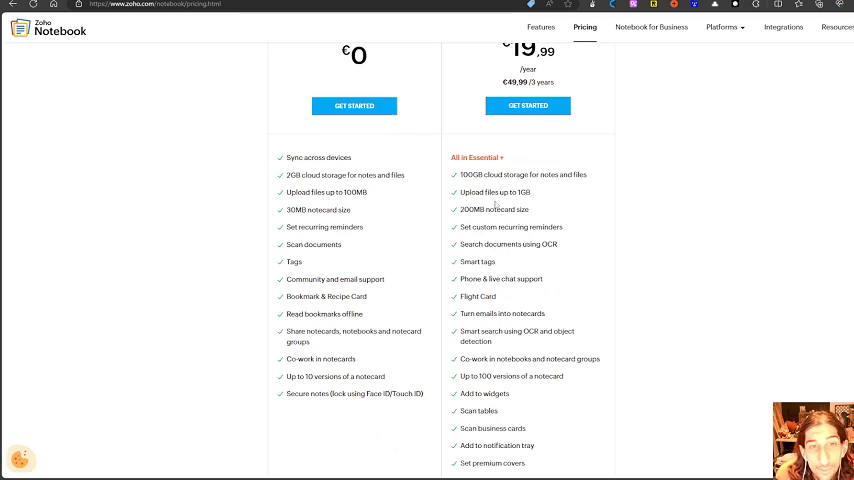
mouse_move(496, 204)
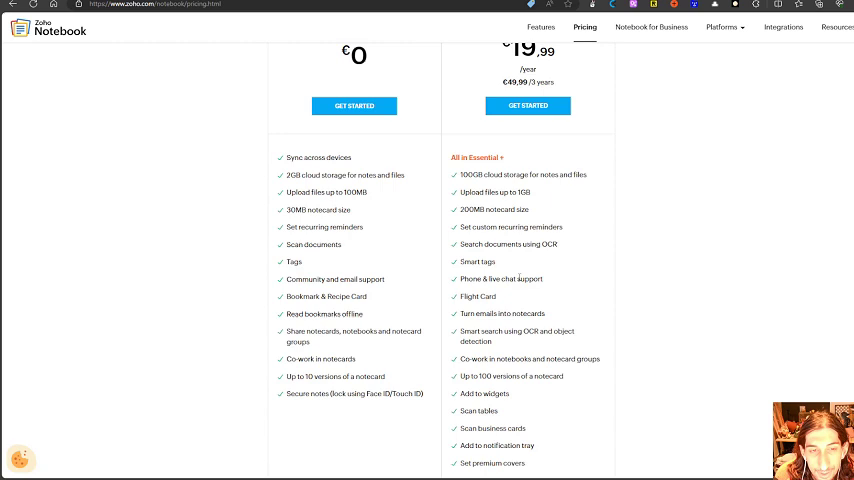
scroll("down", 3)
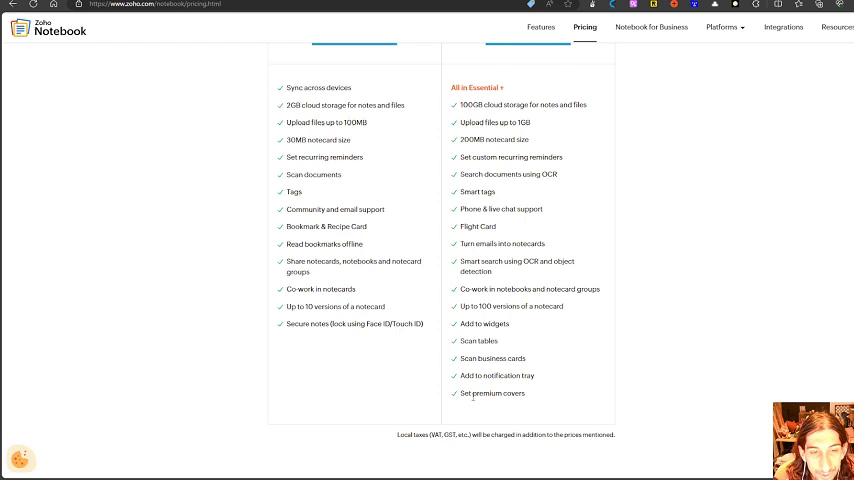
scroll("up", 3)
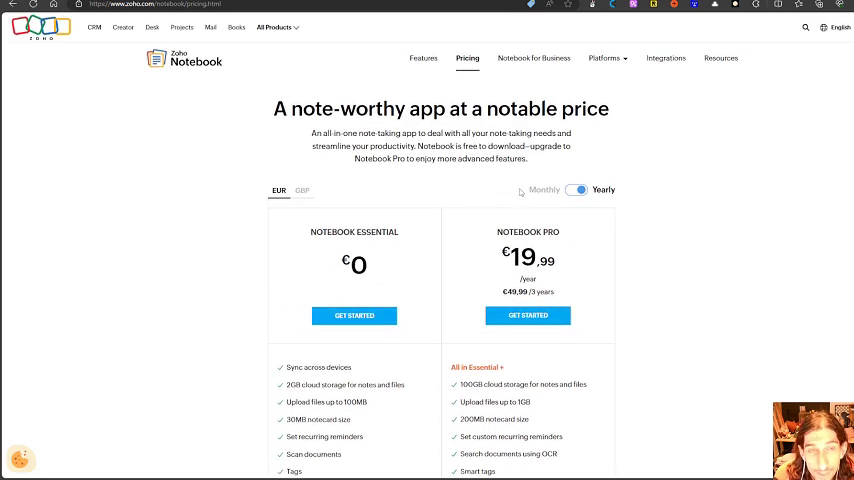
scroll("down", 3)
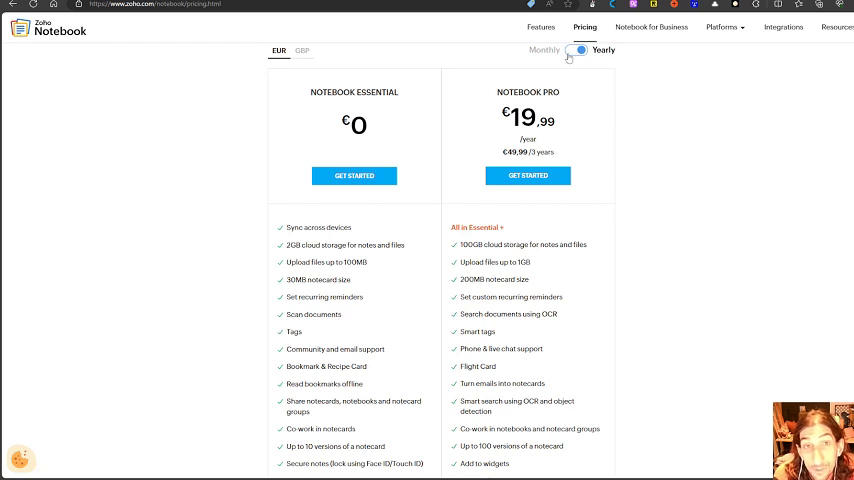
left_click(576, 50)
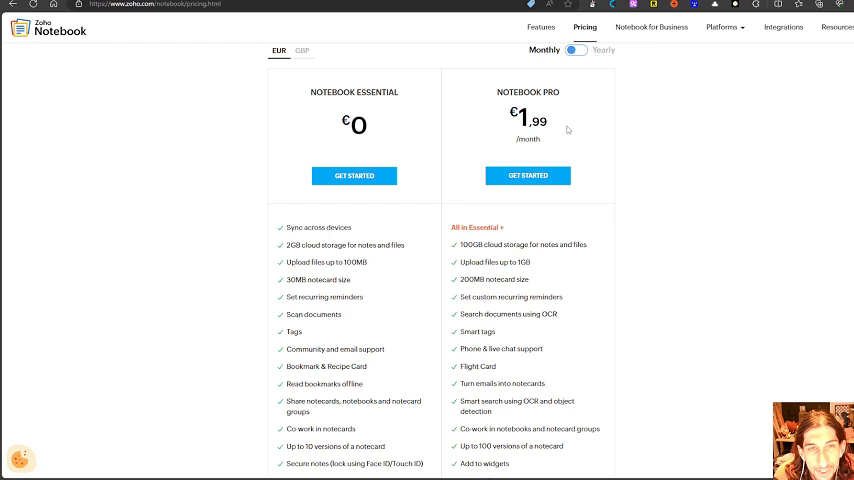
mouse_move(536, 148)
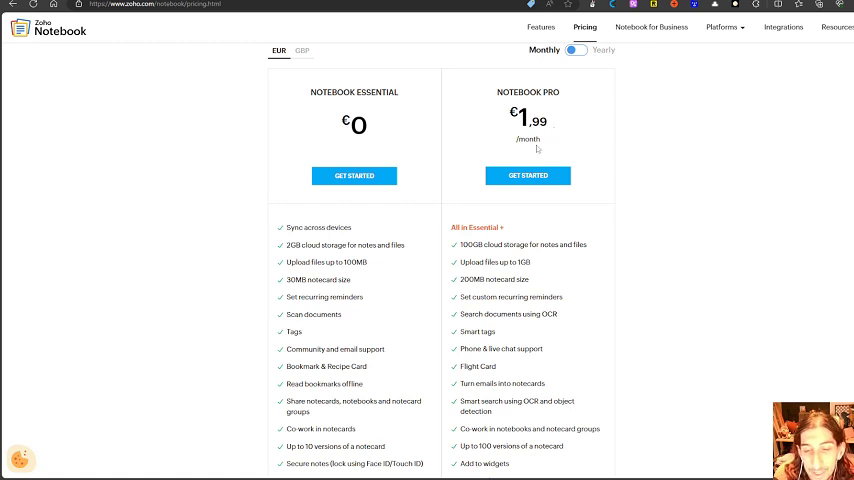